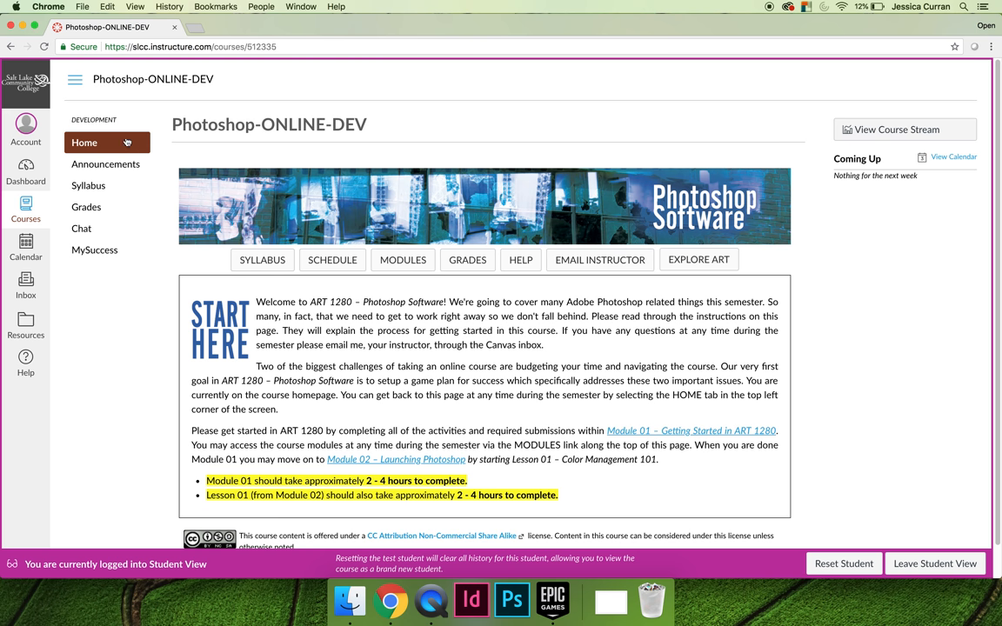
pyautogui.click(84, 143)
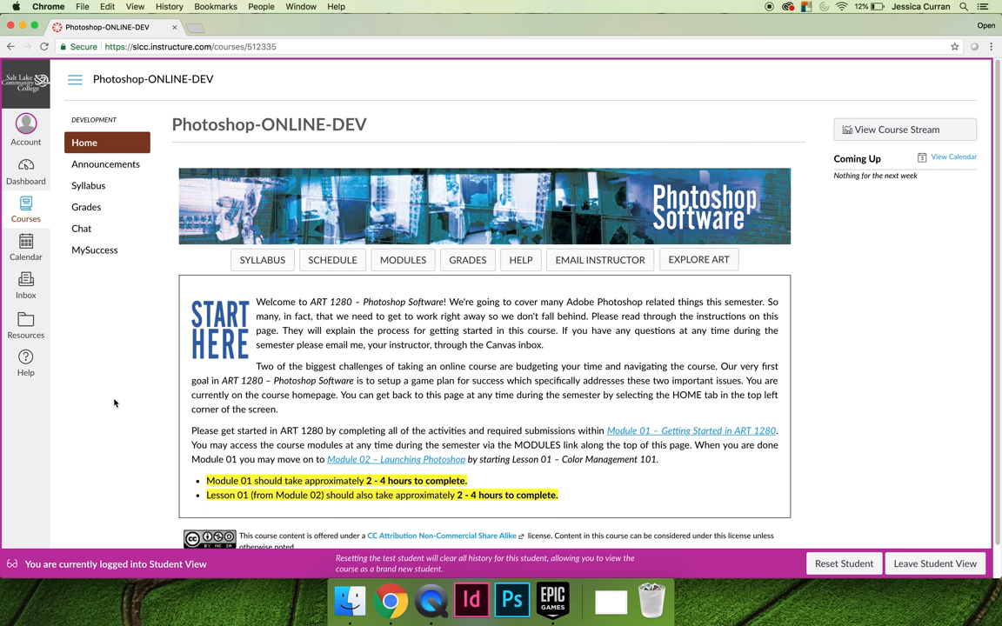
pyautogui.moveTo(104, 105)
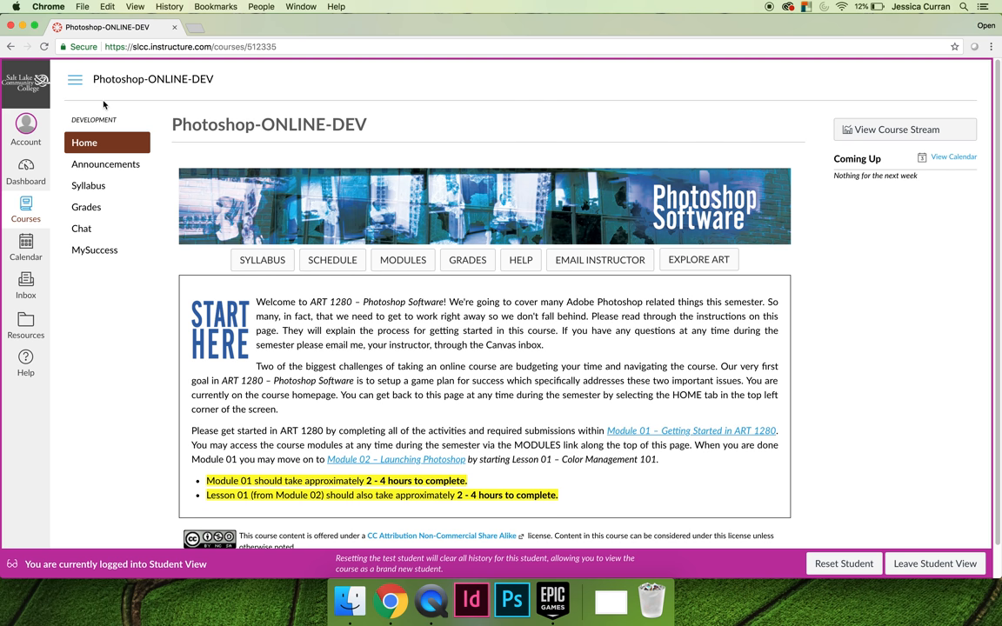
pyautogui.moveTo(98, 280)
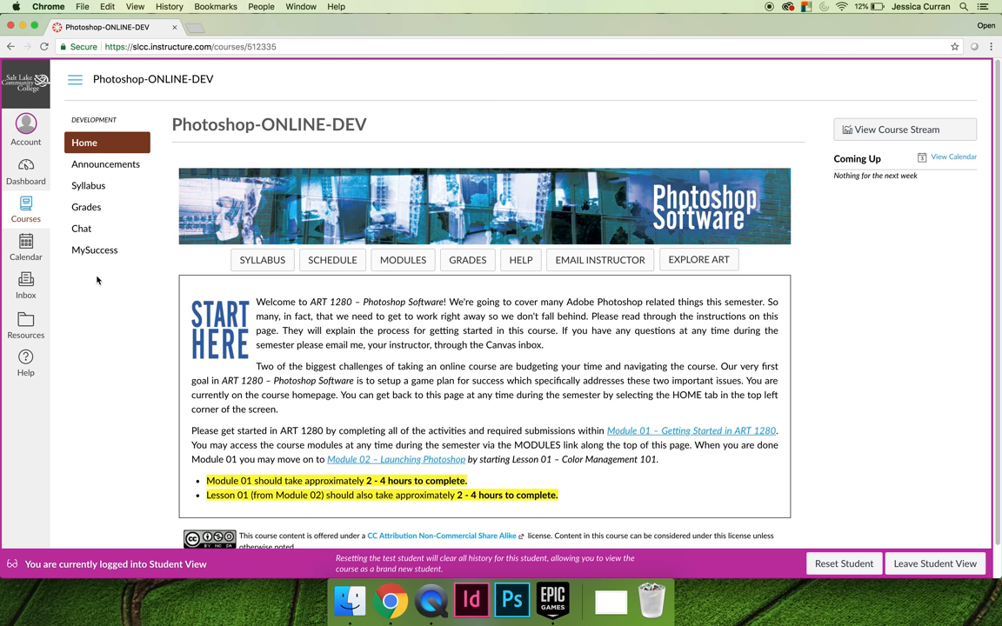
pyautogui.moveTo(271, 282)
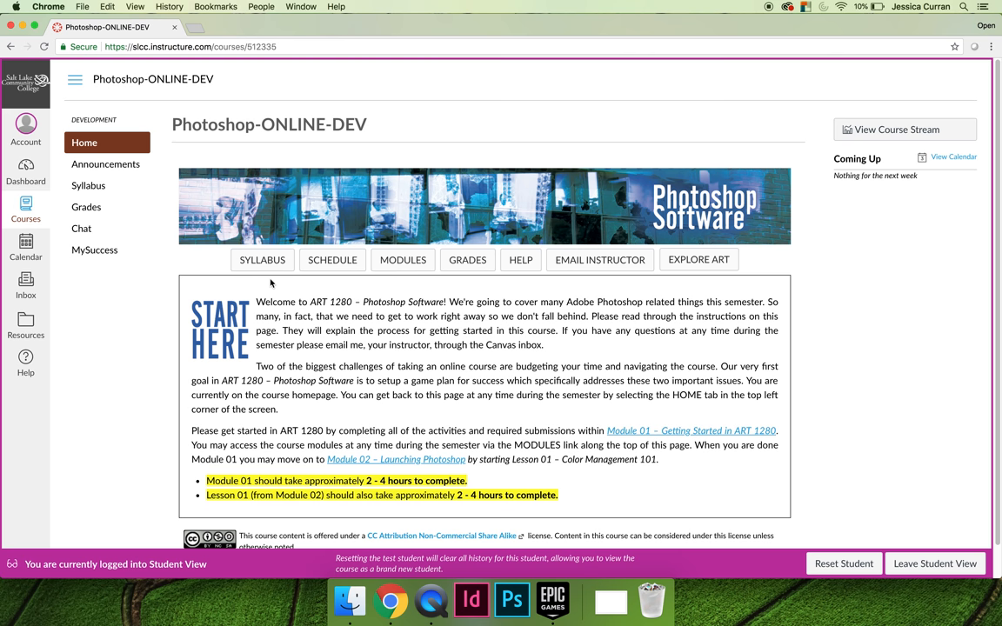
pyautogui.moveTo(365, 282)
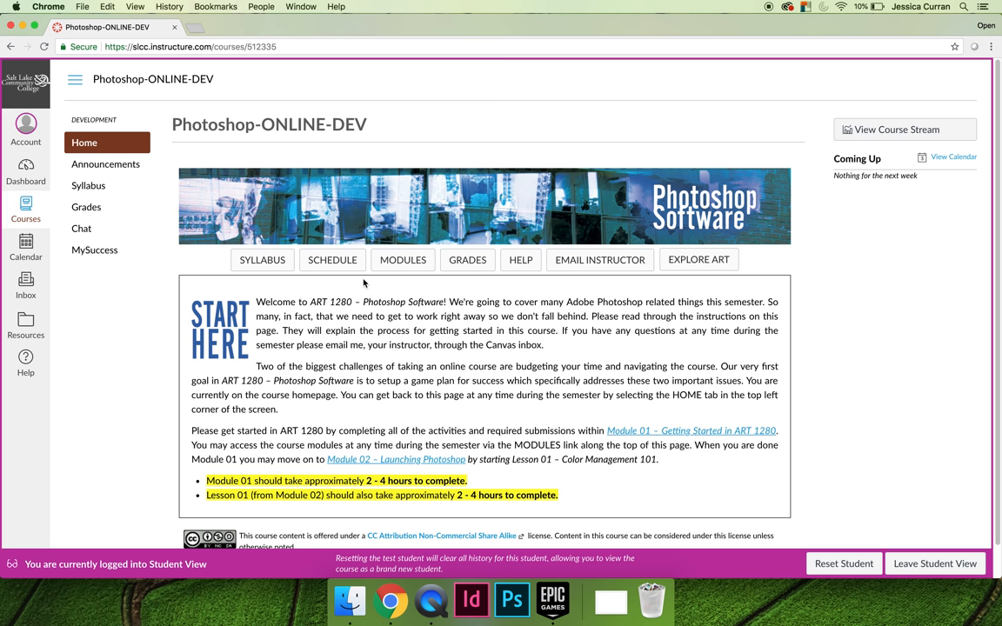
pyautogui.moveTo(717, 286)
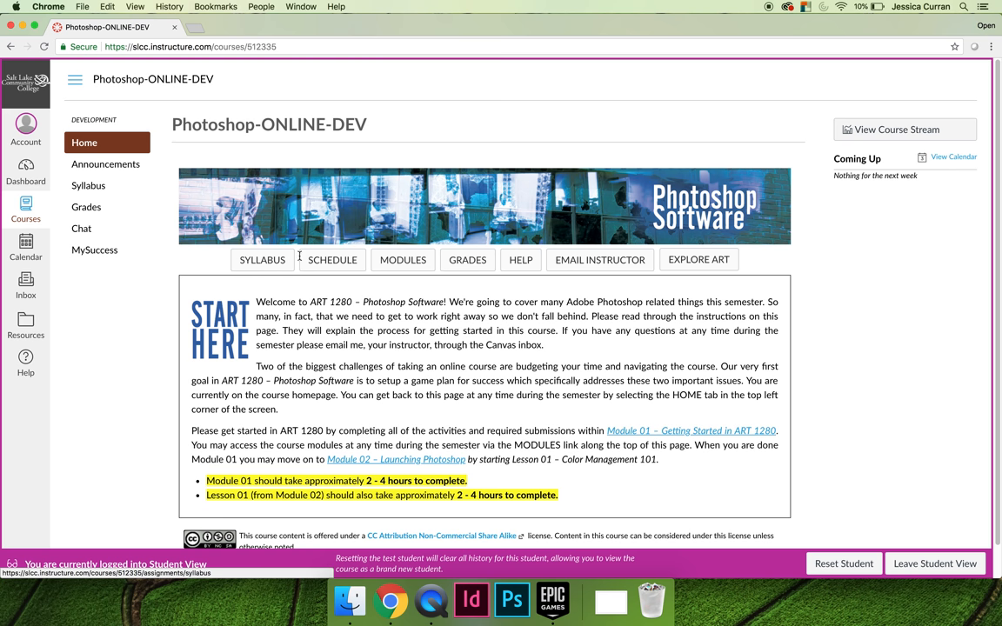
pyautogui.moveTo(466, 263)
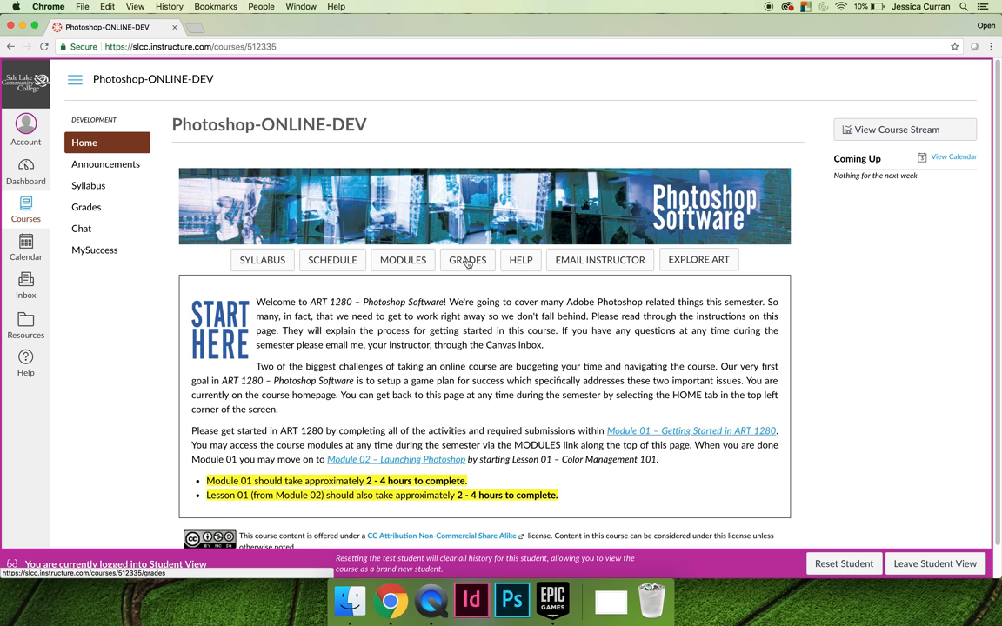
pyautogui.moveTo(595, 272)
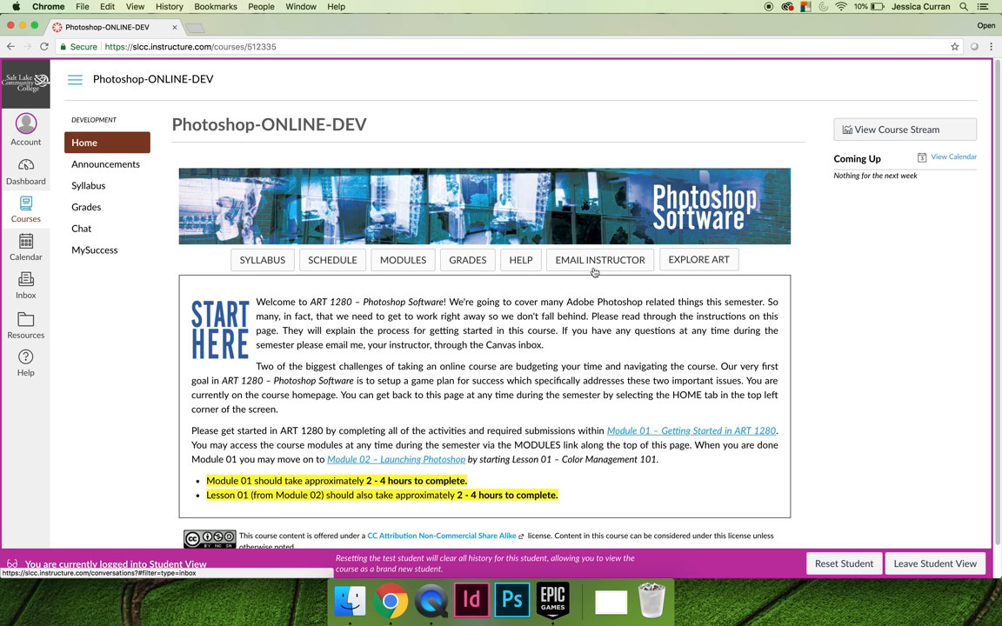
pyautogui.moveTo(700, 260)
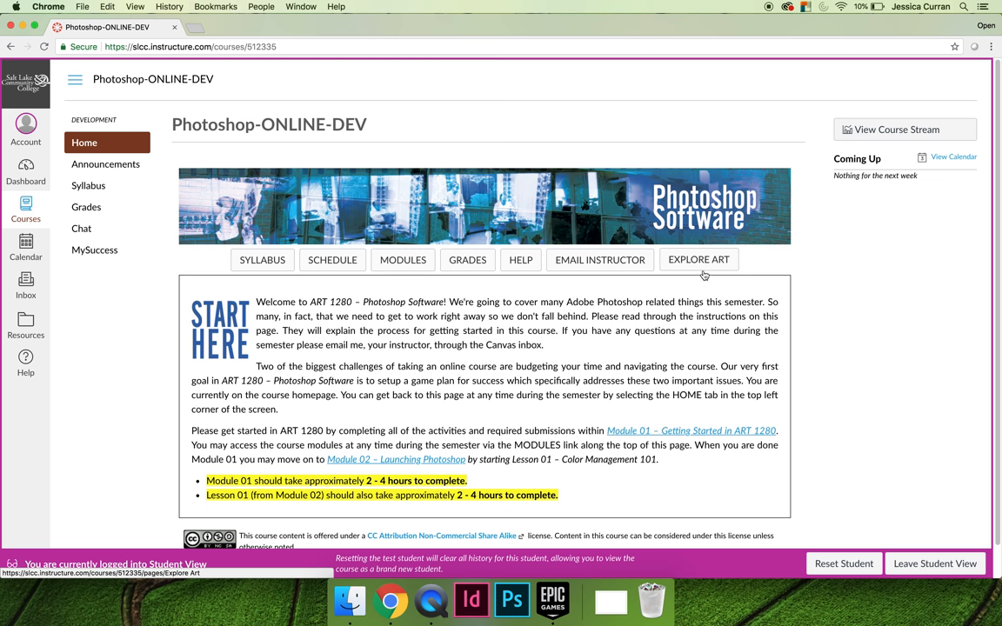
pyautogui.moveTo(122, 106)
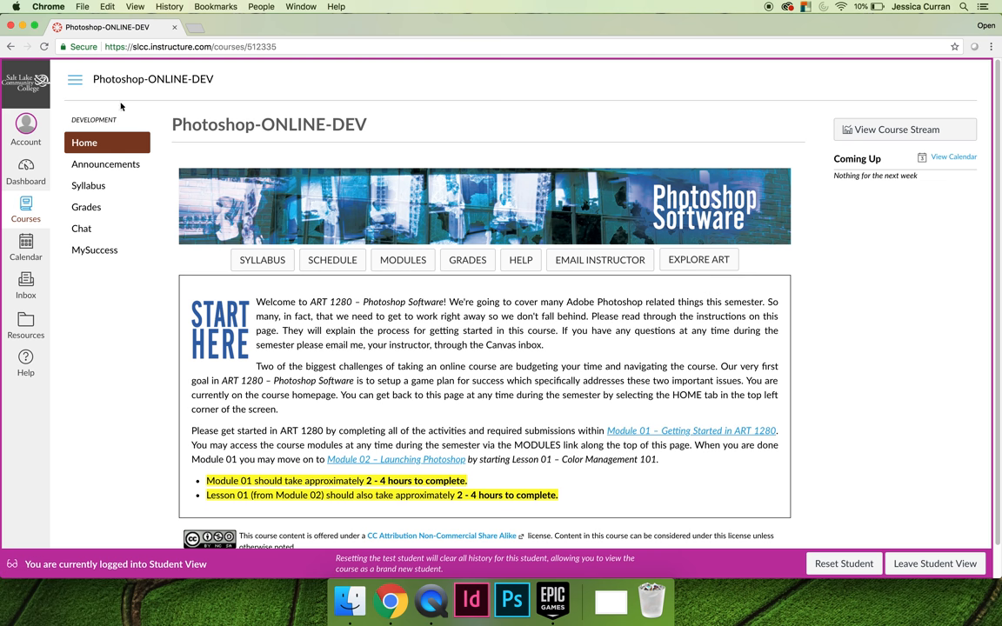
pyautogui.moveTo(414, 292)
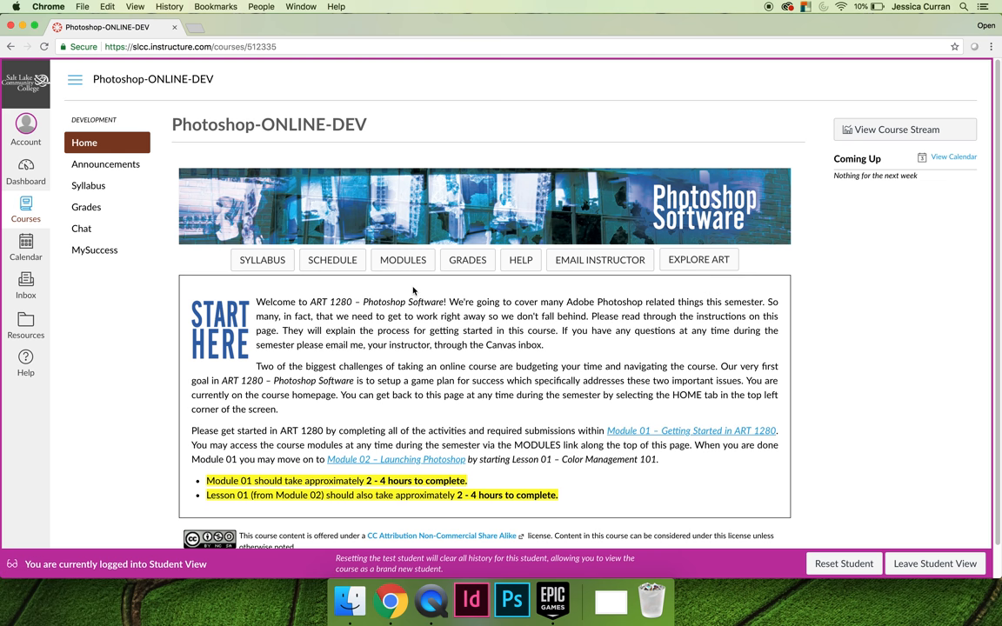